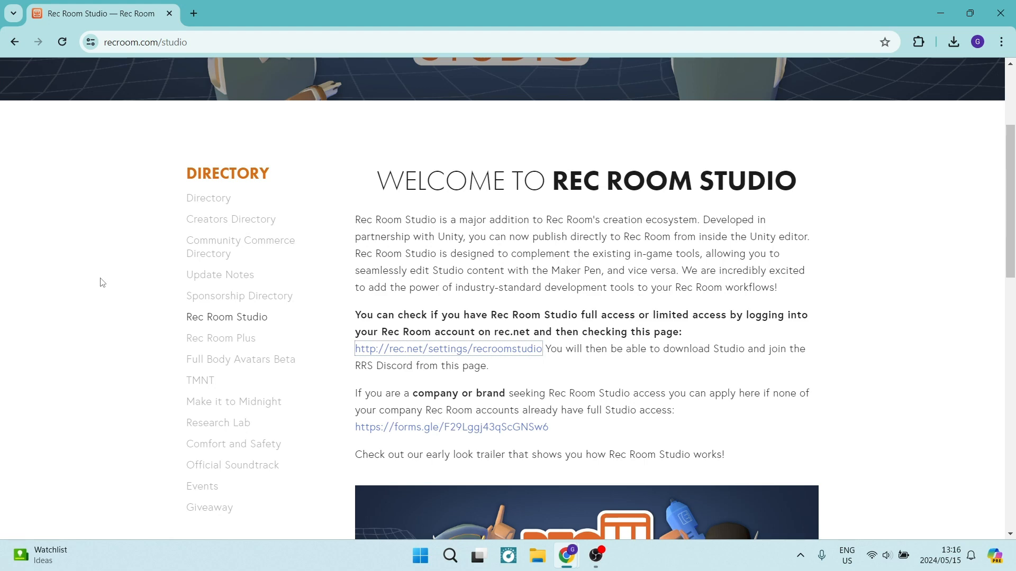
Navigate to the rec.net Rec Room Studio settings page from the linked address.
{"action": "scroll", "scroll_direction": "up", "scroll_amount": 3}
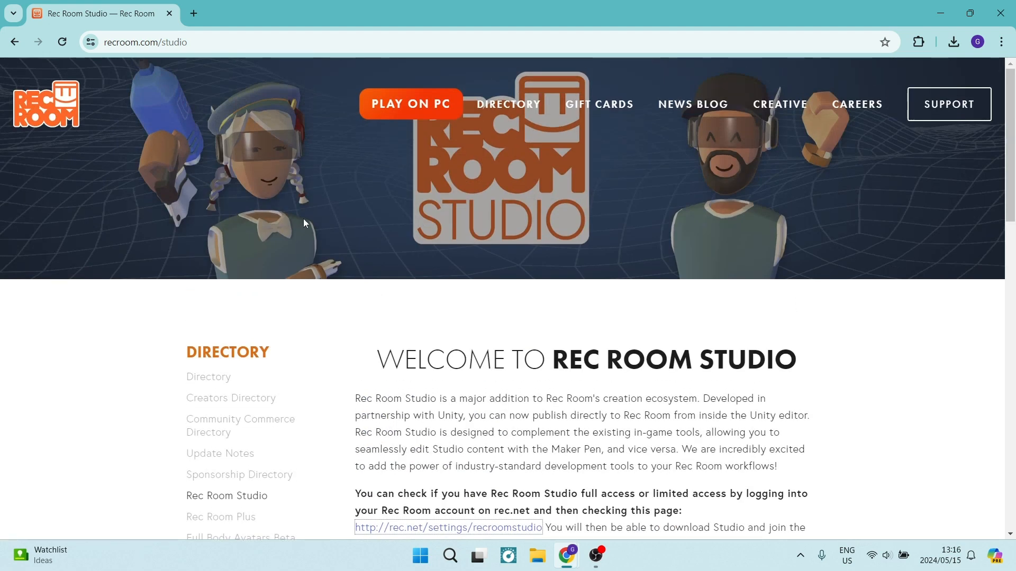
{"action": "mouse_move", "coordinate": [252, 60]}
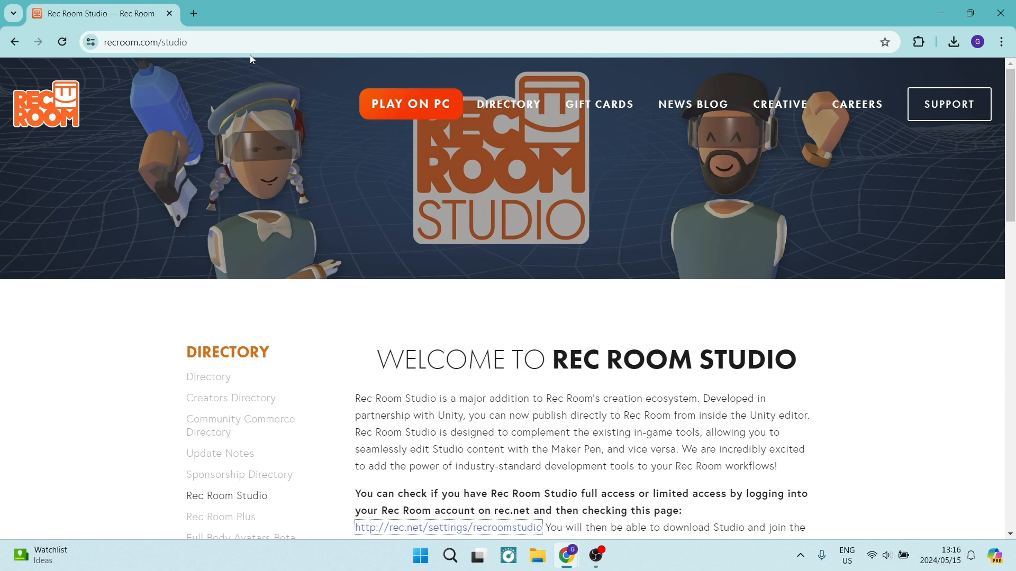
{"action": "left_click", "coordinate": [260, 42]}
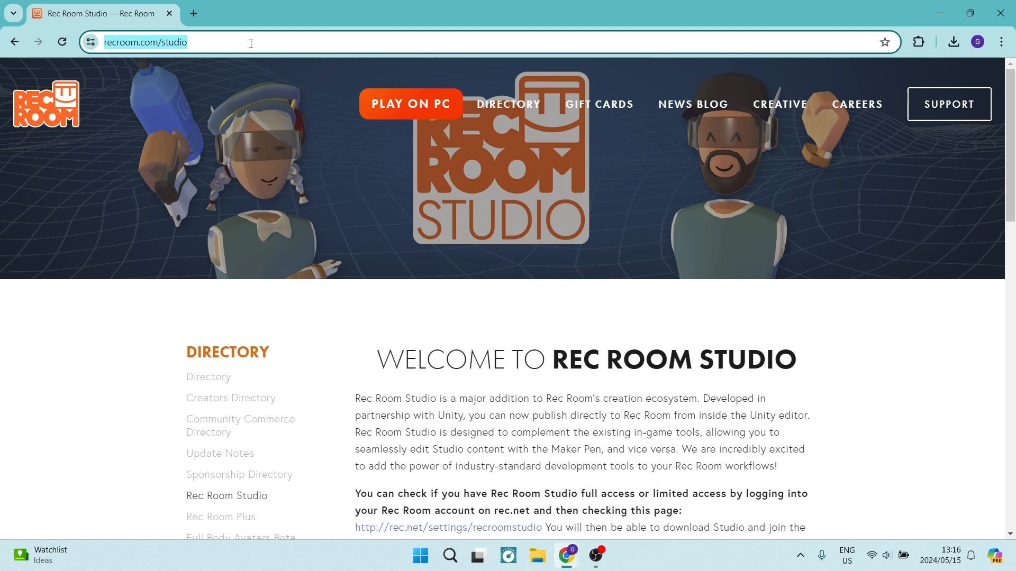
{"action": "mouse_move", "coordinate": [278, 324]}
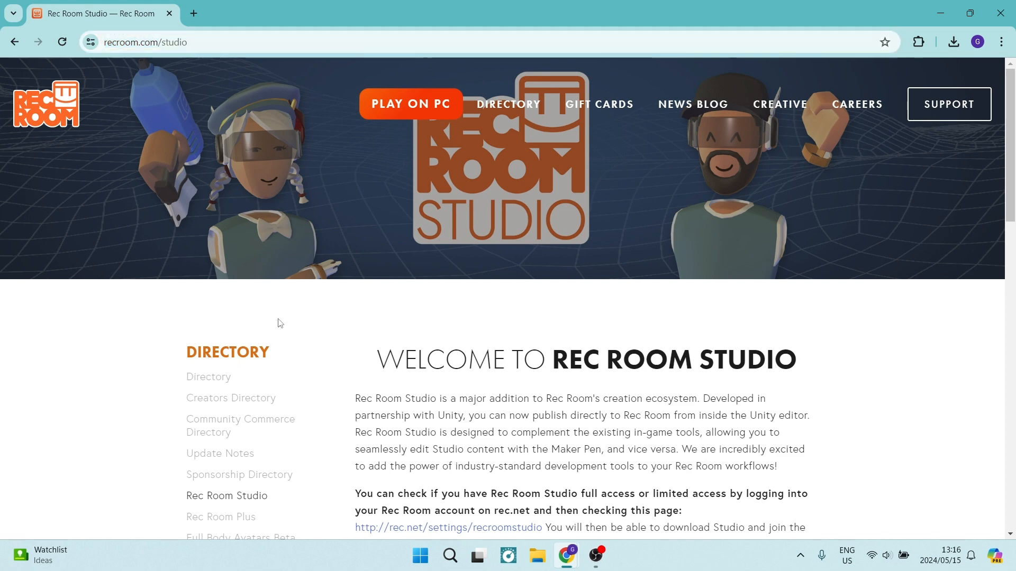
{"action": "scroll", "scroll_direction": "down", "scroll_amount": 3}
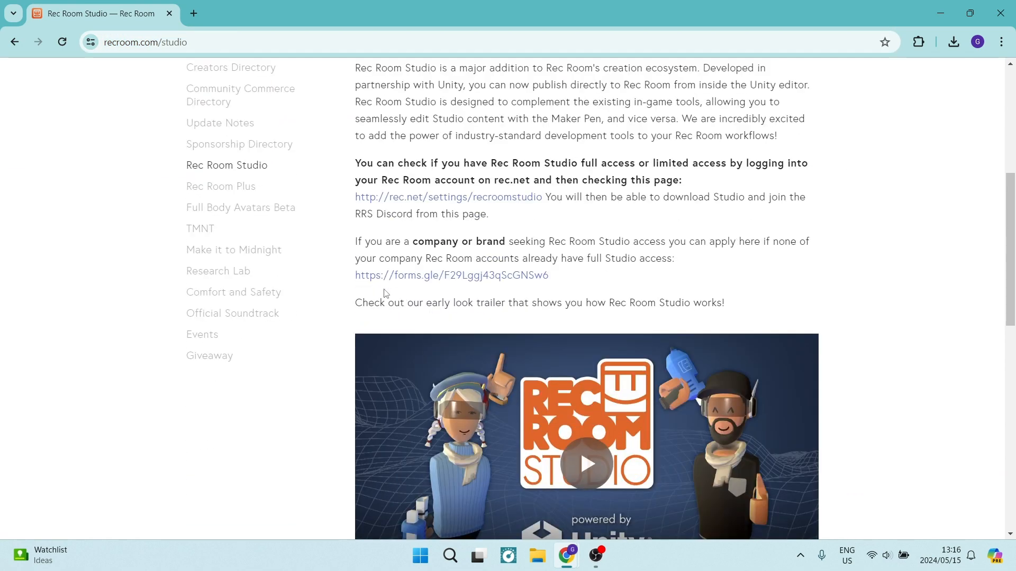
{"action": "scroll", "scroll_direction": "up", "scroll_amount": 3}
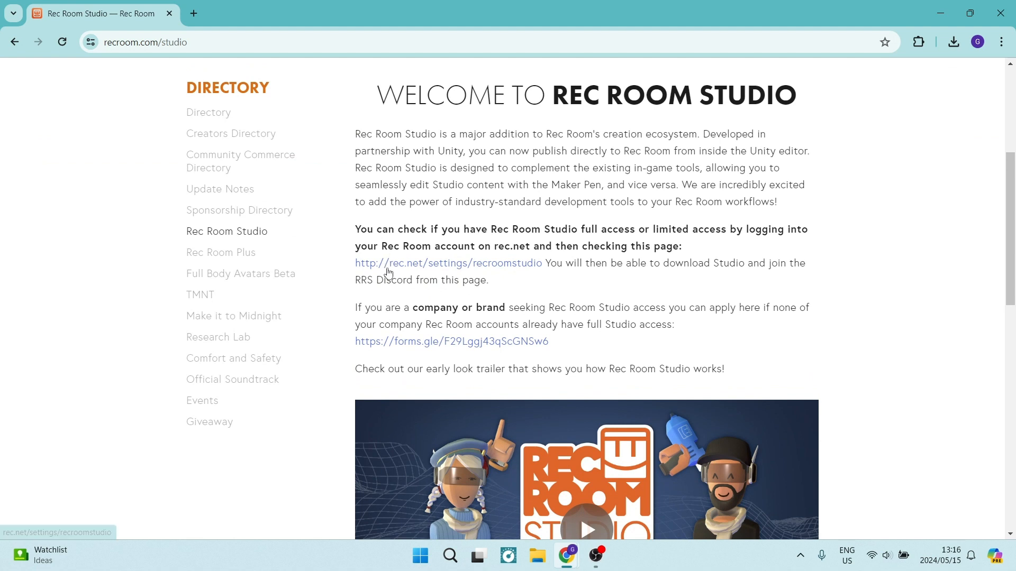
{"action": "mouse_move", "coordinate": [581, 241]}
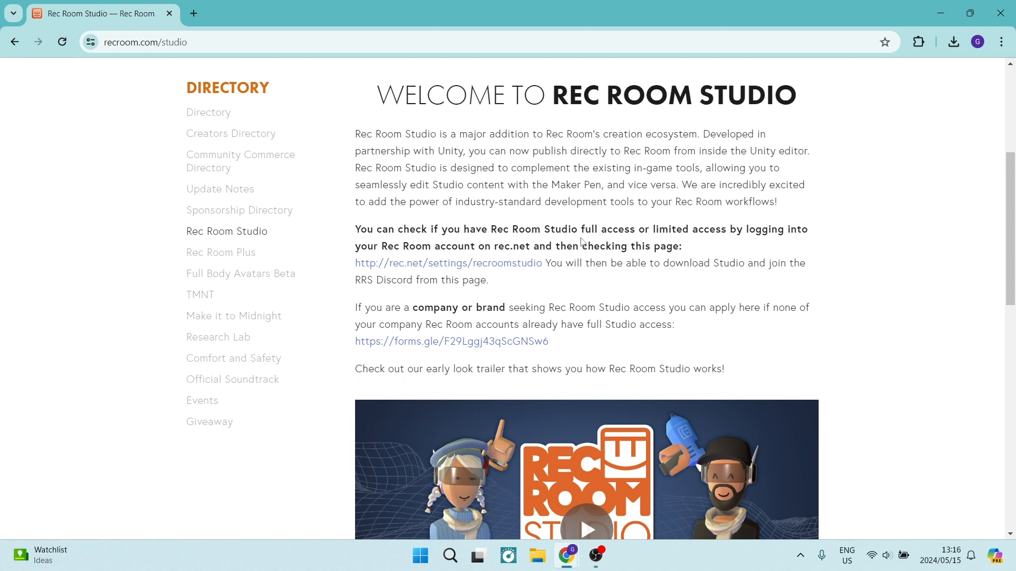
{"action": "mouse_move", "coordinate": [736, 242]}
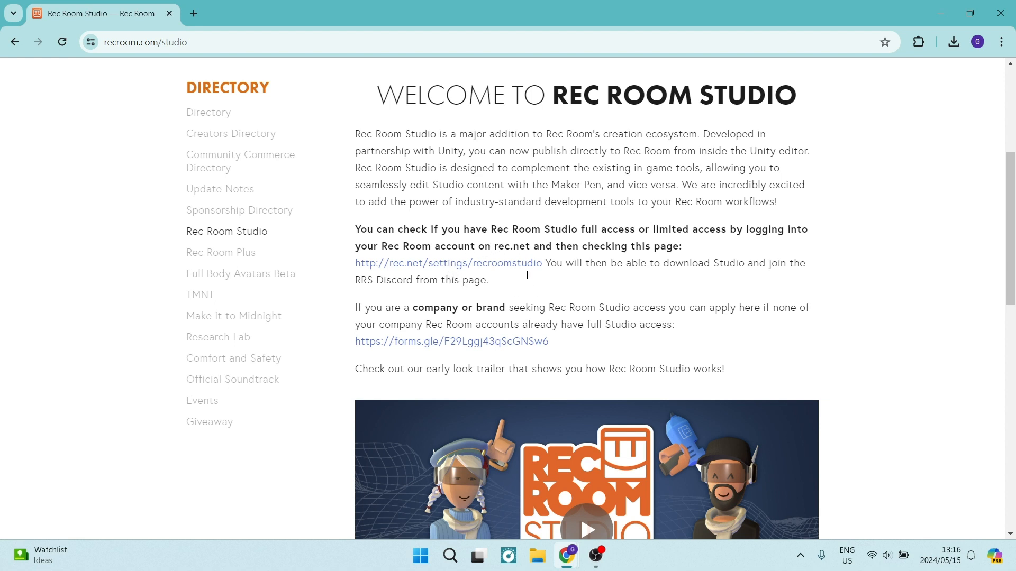
{"action": "mouse_move", "coordinate": [452, 270]}
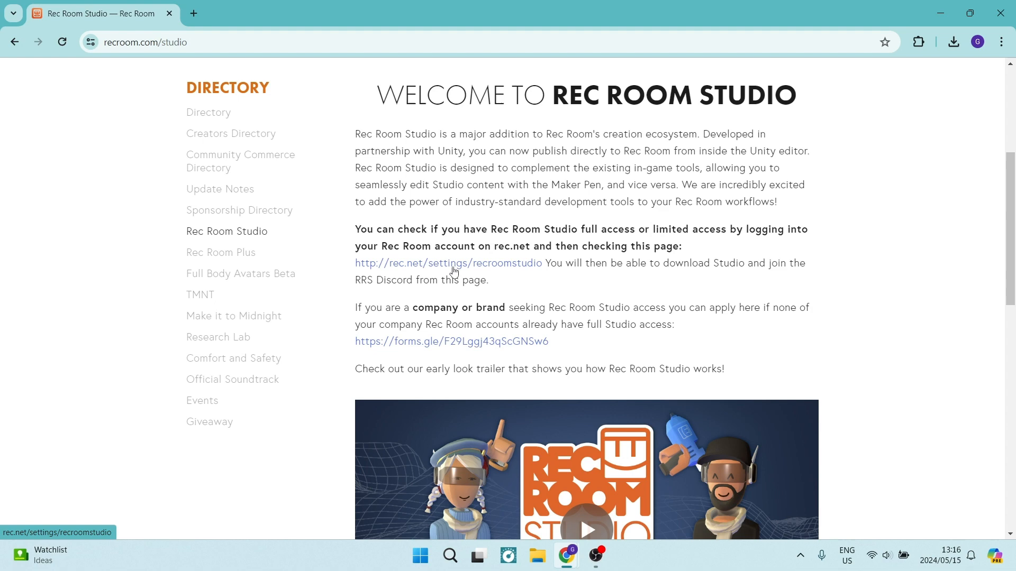
{"action": "left_click", "coordinate": [448, 264]}
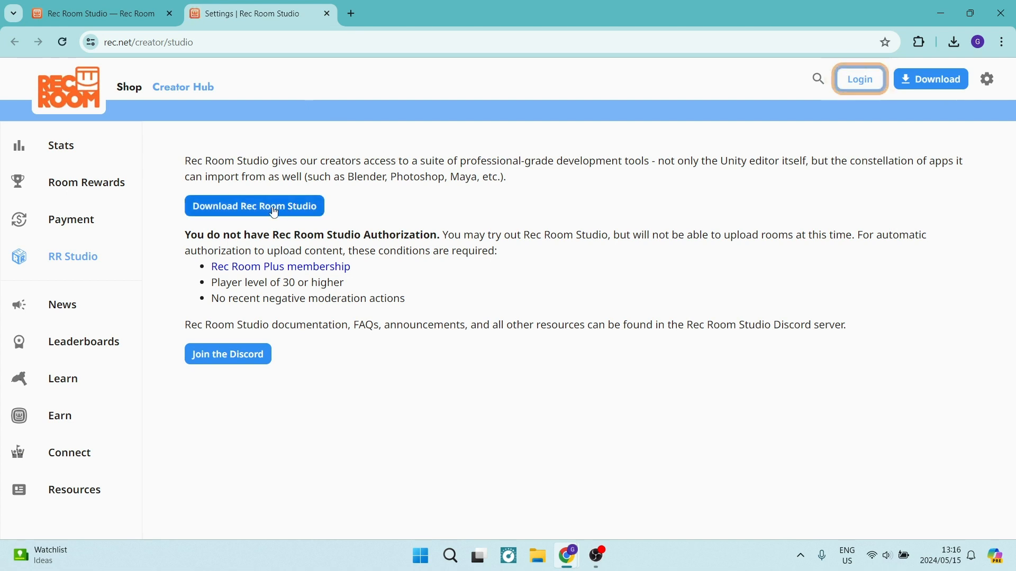
{"action": "mouse_move", "coordinate": [272, 212]}
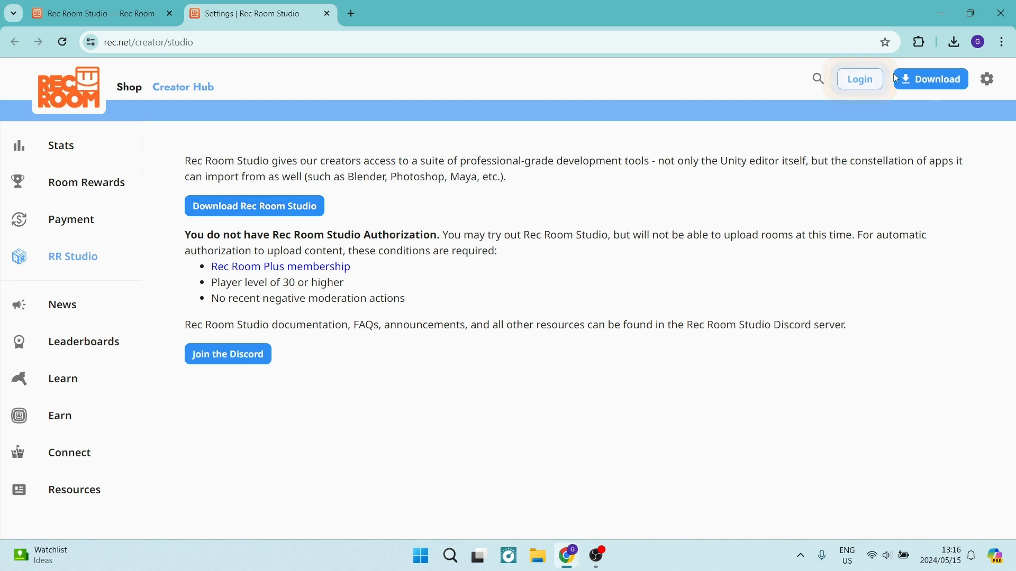
Show Chrome's recent downloads listing the Rec Room Studio installer.
{"action": "left_click", "coordinate": [954, 42]}
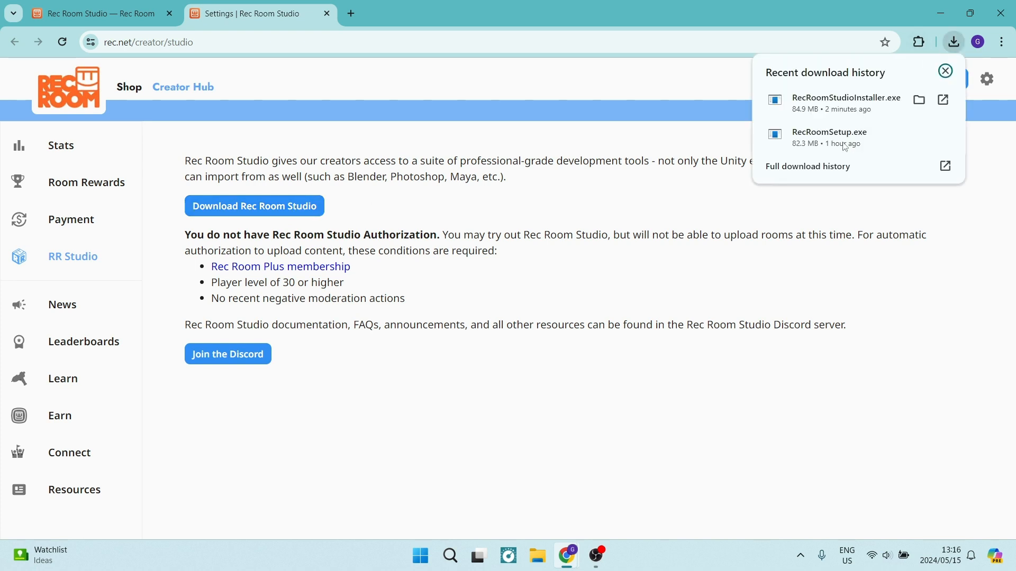
{"action": "mouse_move", "coordinate": [791, 115]}
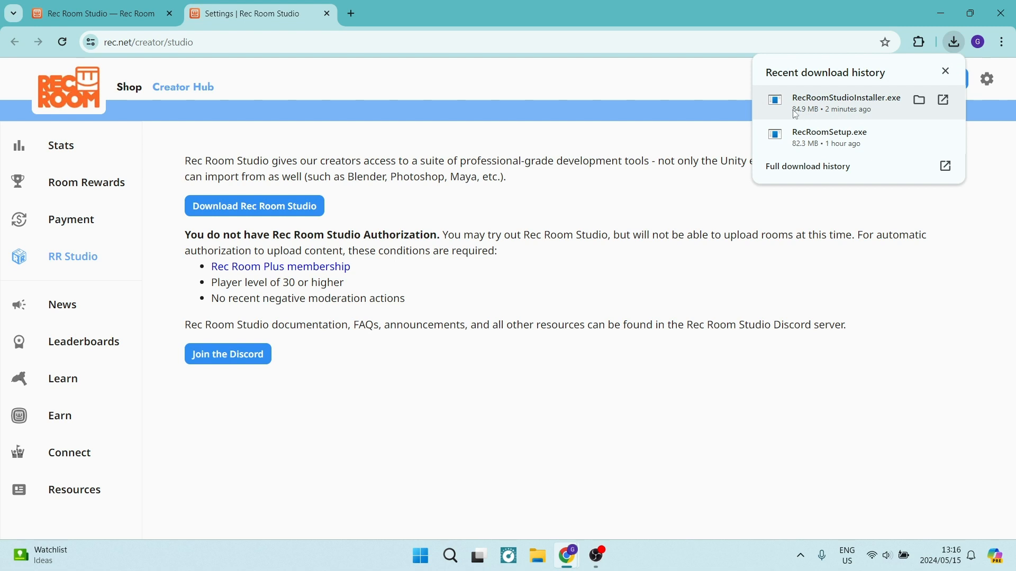
{"action": "mouse_move", "coordinate": [844, 104]}
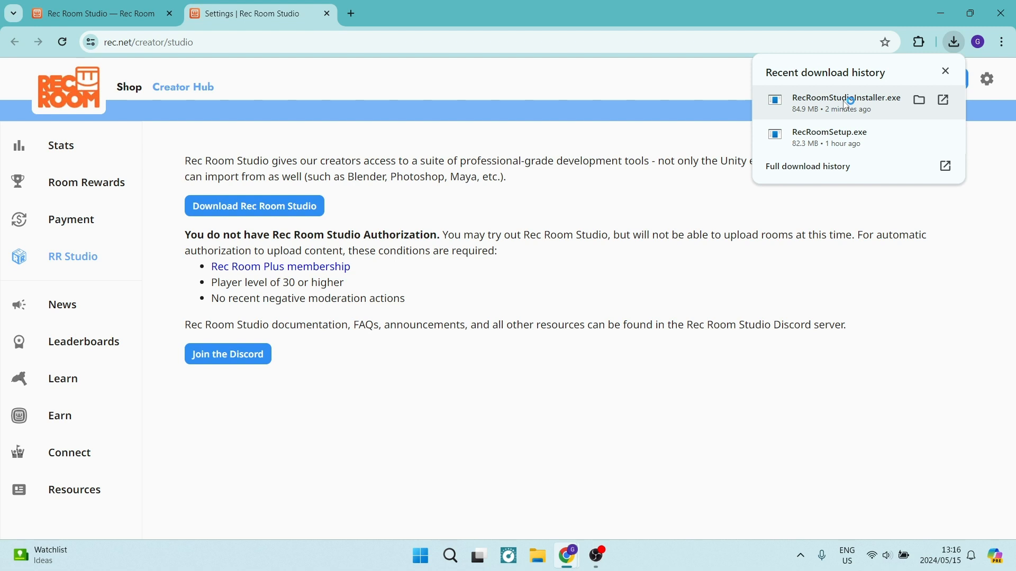
Run RecRoomStudioInstaller.exe, accept its terms and install to the default path.
{"action": "left_click", "coordinate": [846, 104]}
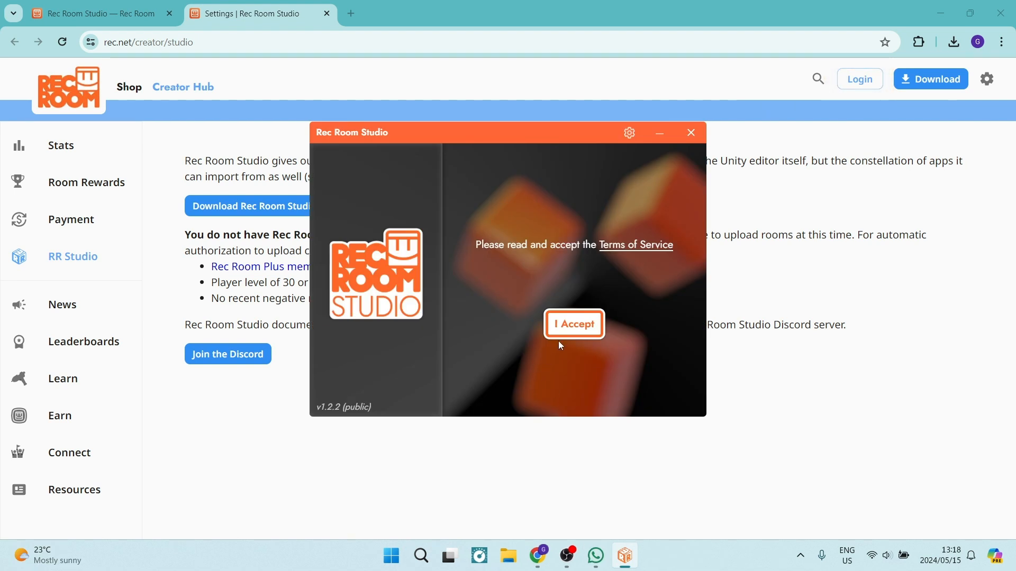
{"action": "left_click", "coordinate": [572, 324]}
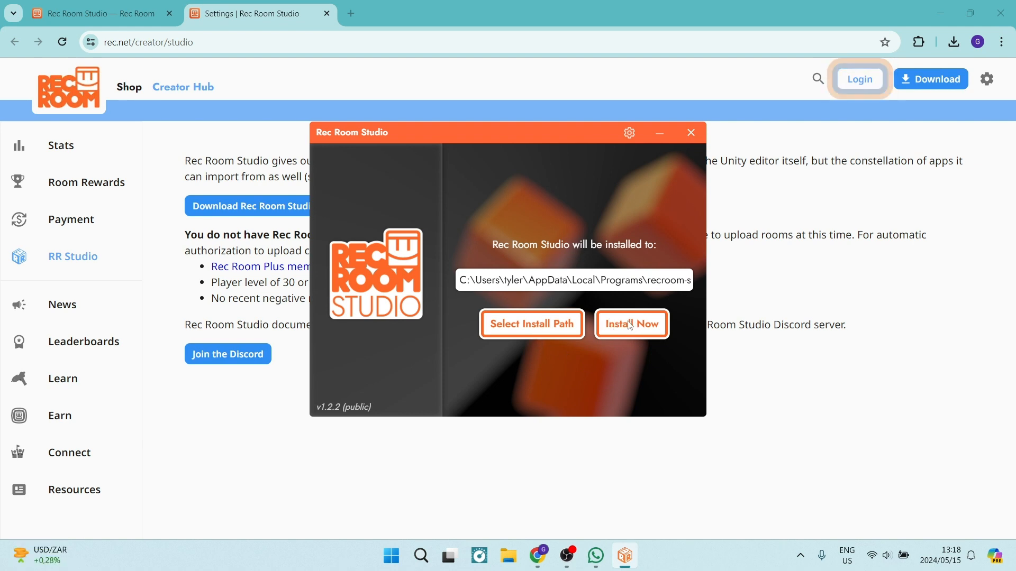
{"action": "left_click", "coordinate": [631, 324]}
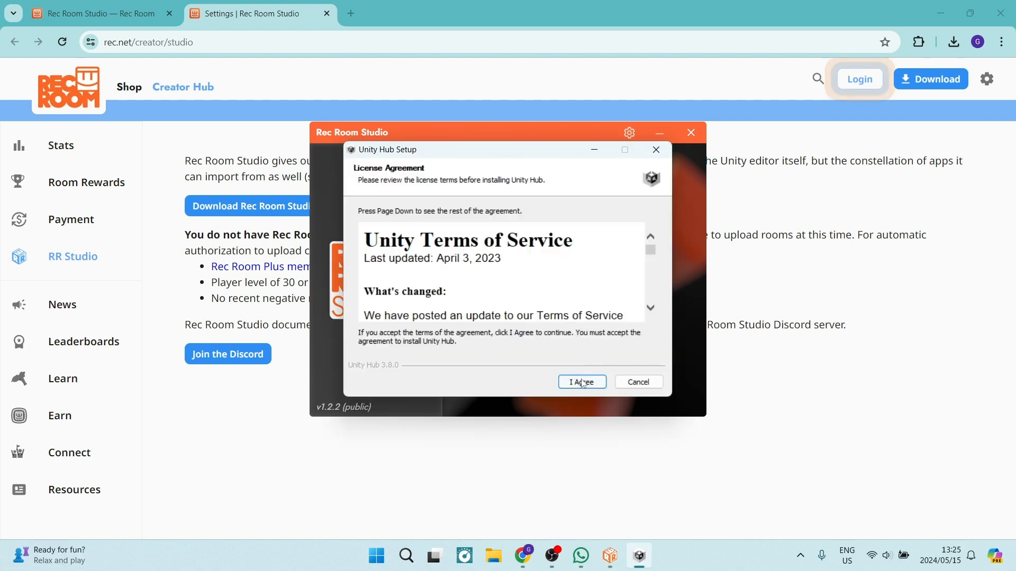
Install Unity Hub to C:\Program Files\Unity Hub and finish without running it.
{"action": "left_click", "coordinate": [581, 382]}
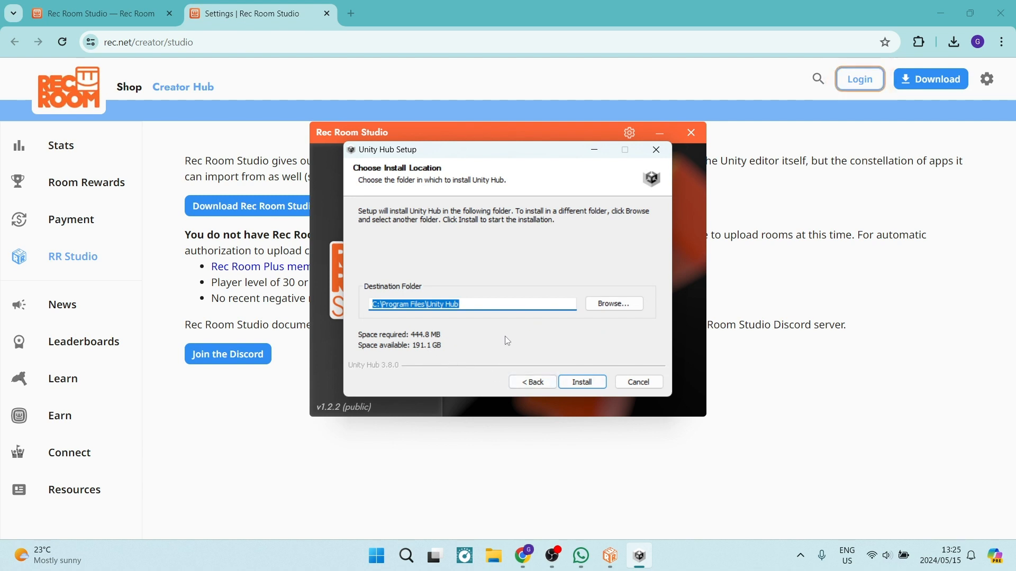
{"action": "mouse_move", "coordinate": [447, 341]}
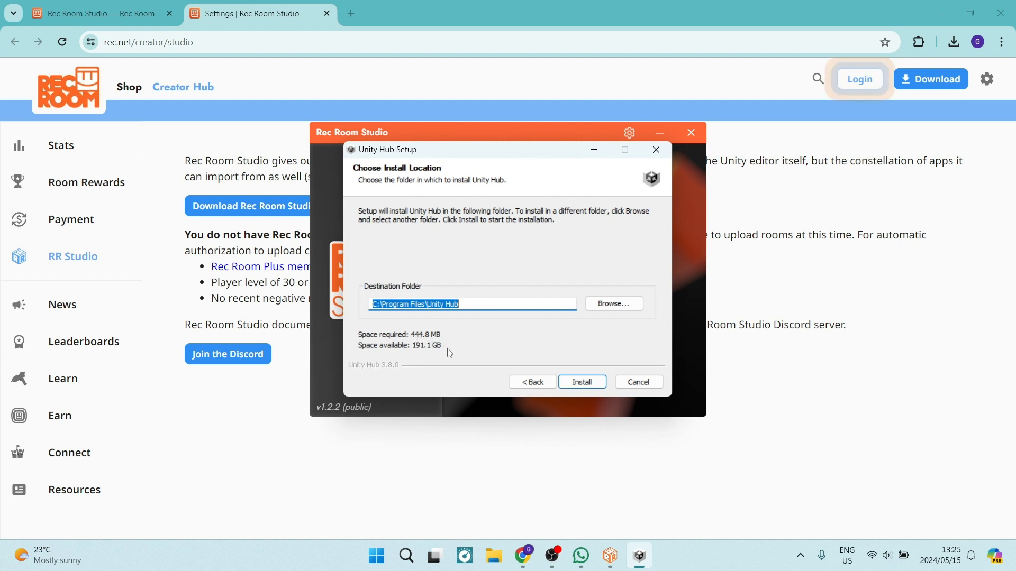
{"action": "mouse_move", "coordinate": [578, 369]}
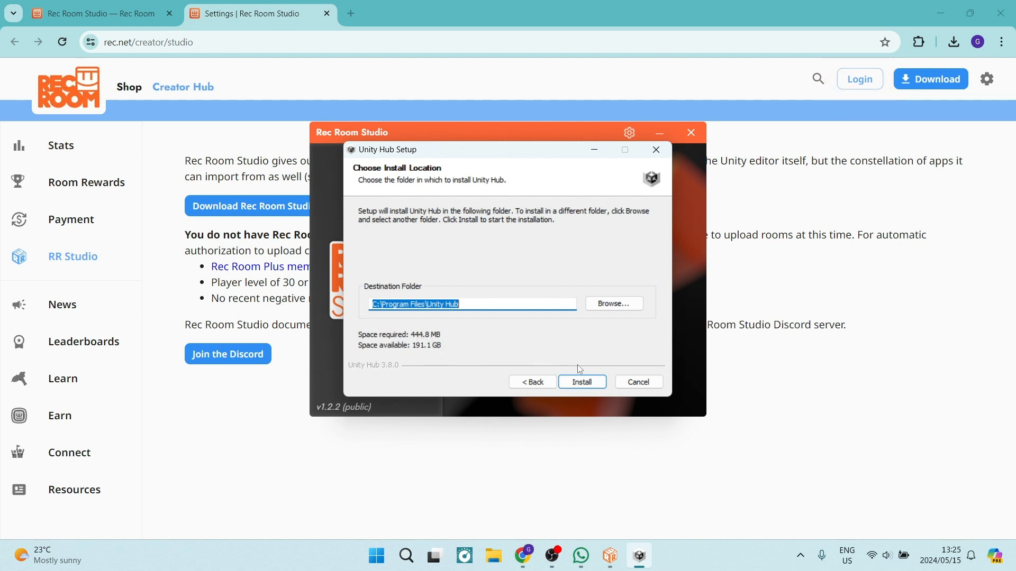
{"action": "left_click", "coordinate": [581, 382]}
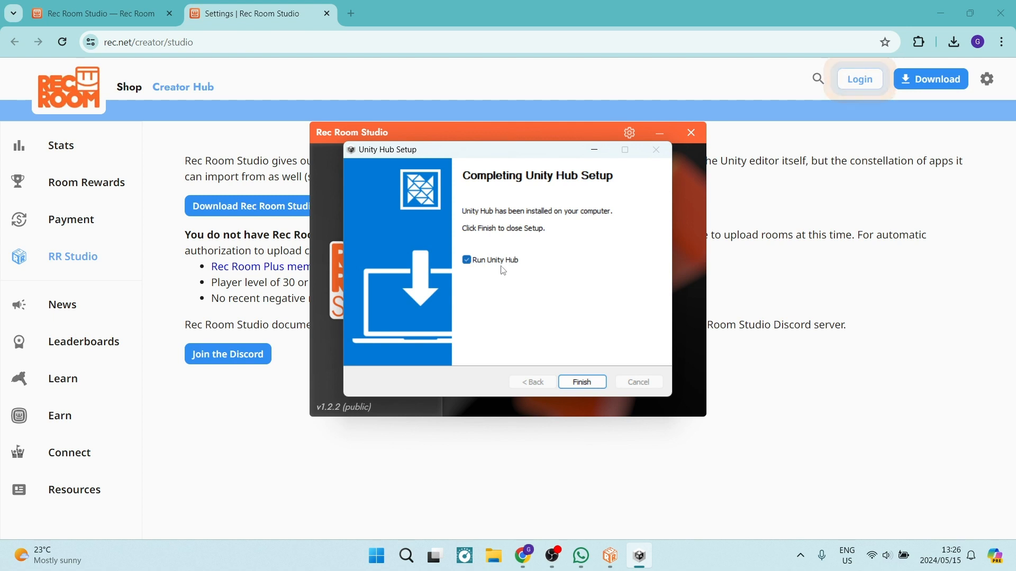
{"action": "left_click", "coordinate": [465, 260]}
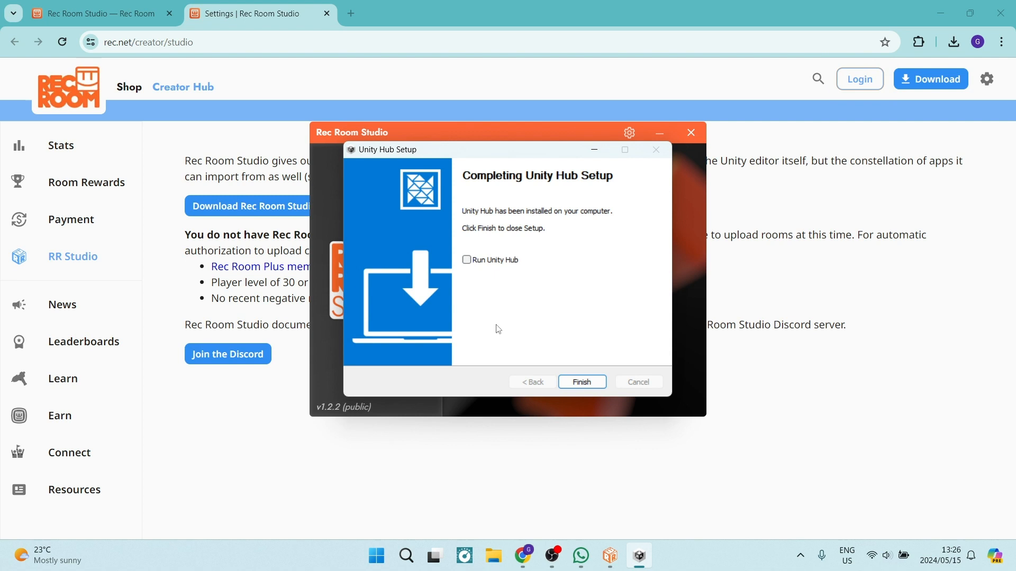
{"action": "left_click", "coordinate": [581, 382]}
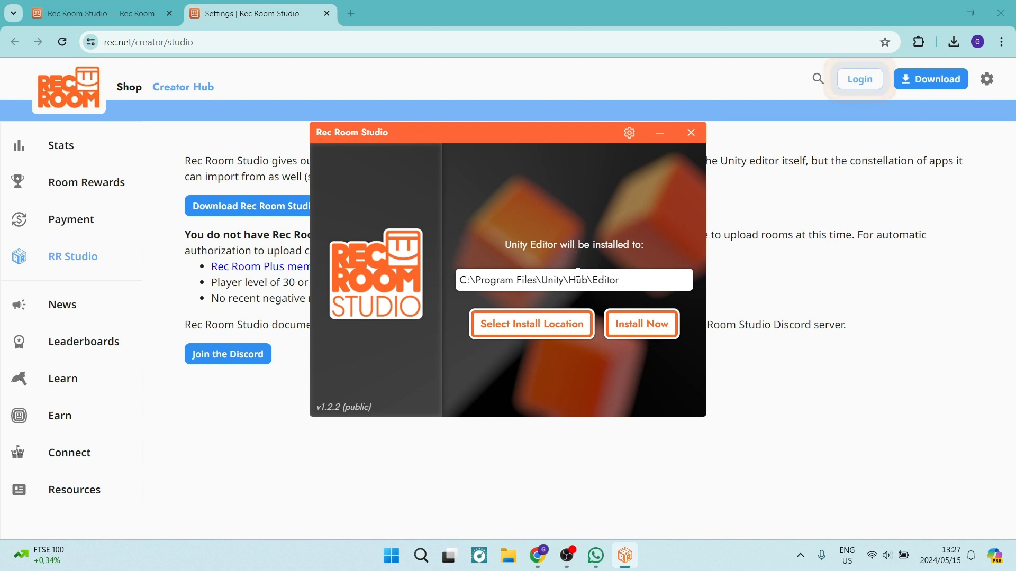
{"action": "mouse_move", "coordinate": [526, 330]}
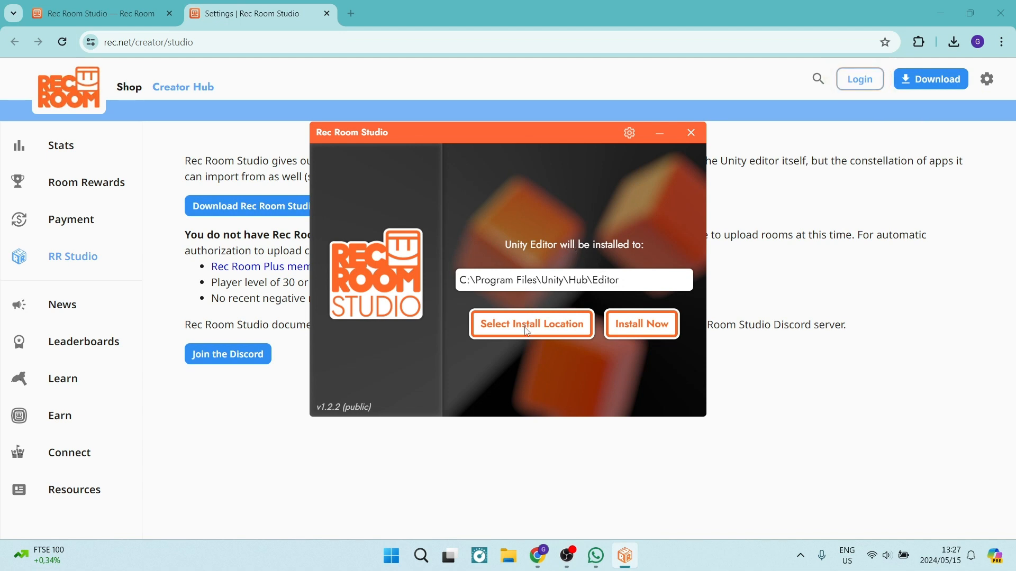
Install the Unity Editor into C:\Program Files\Unity\Hub\Editor.
{"action": "left_click", "coordinate": [641, 324]}
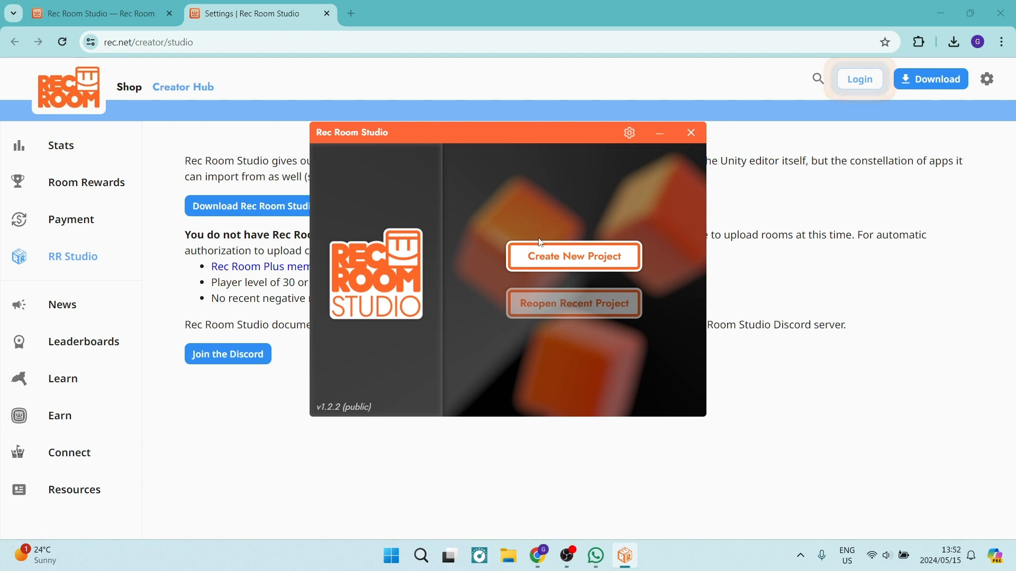
{"action": "mouse_move", "coordinate": [547, 261]}
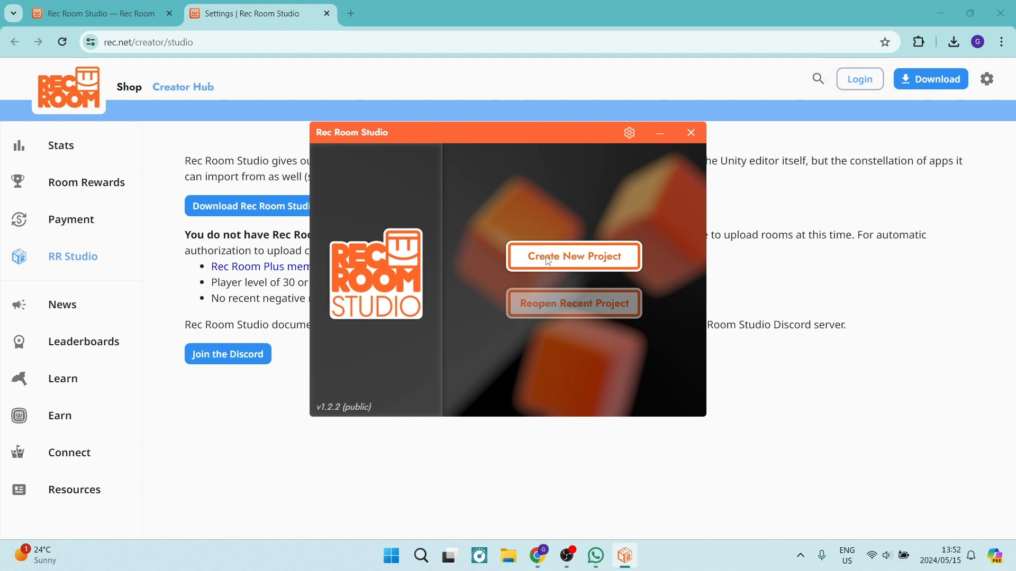